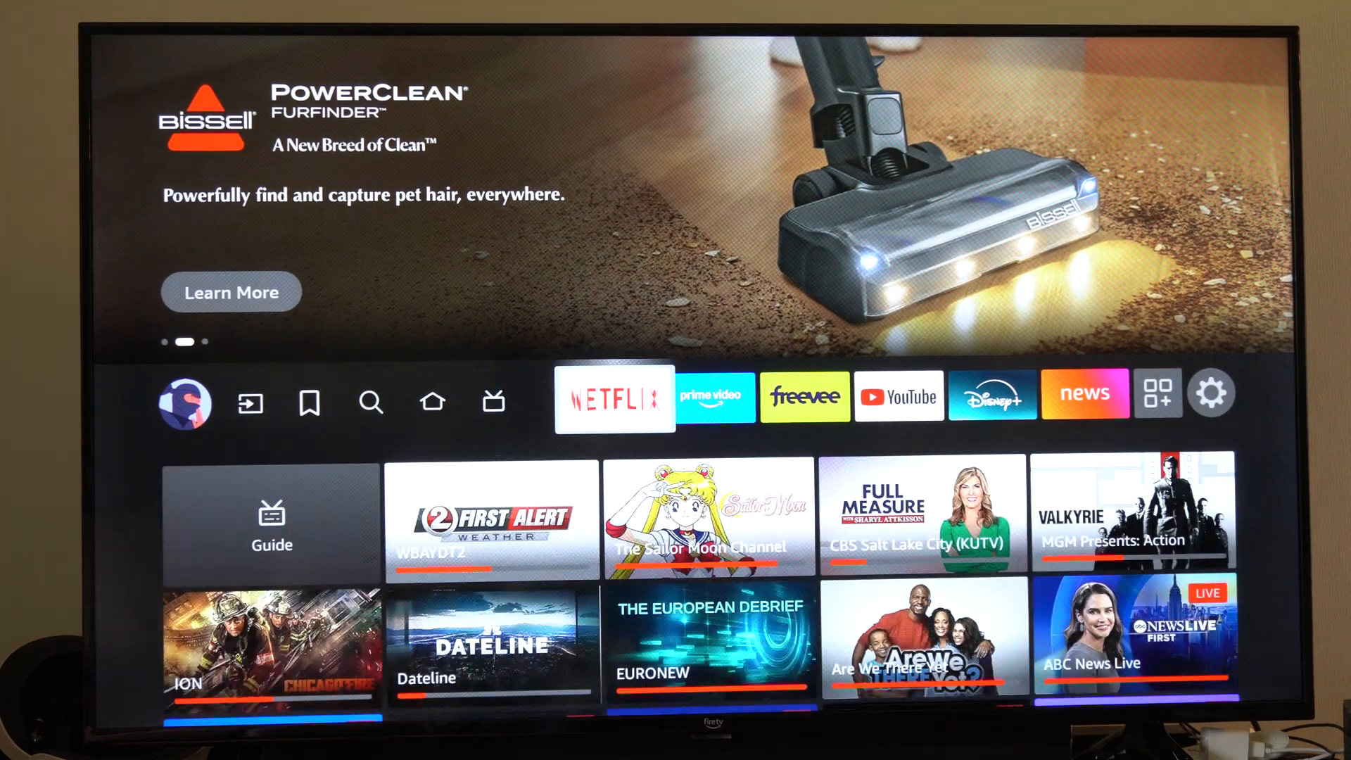
Step: Move along the app row to Settings and open Device & Software
left_click(806, 397)
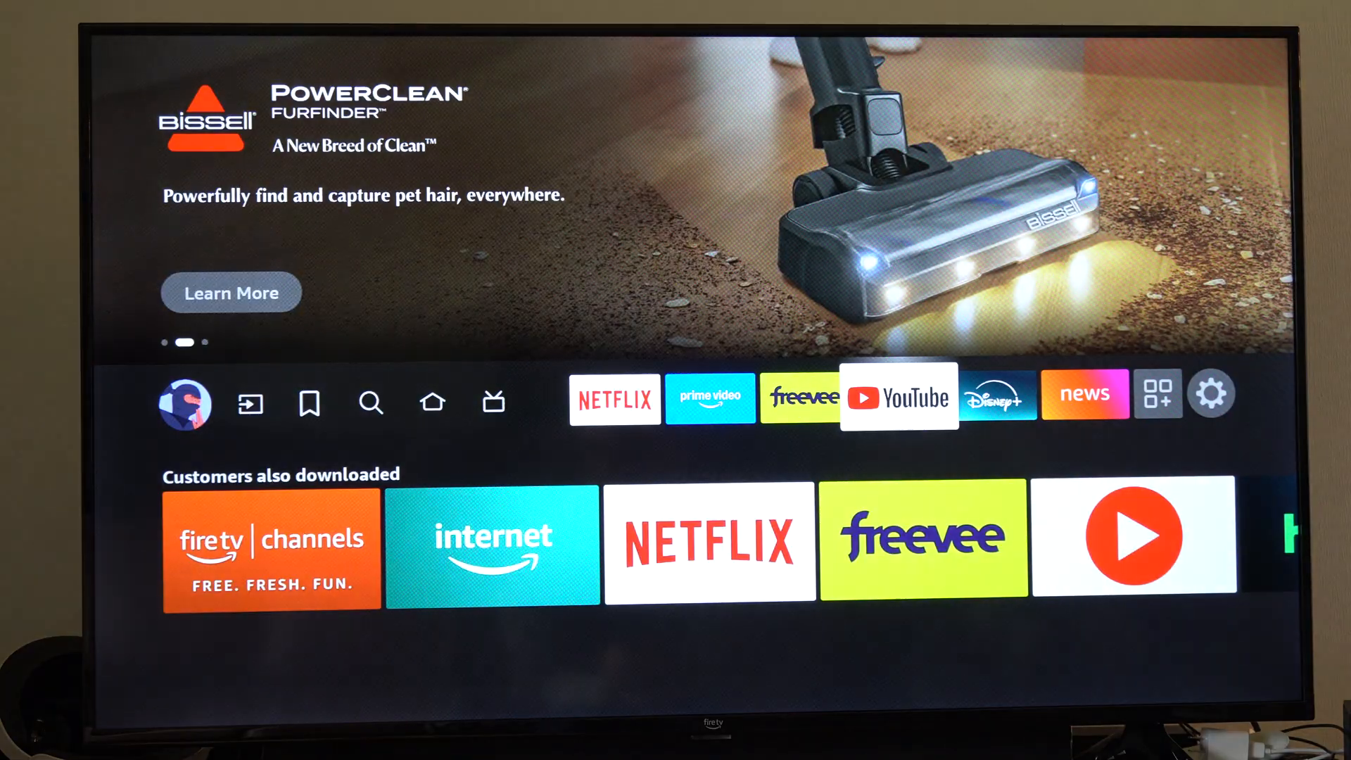
left_click(614, 399)
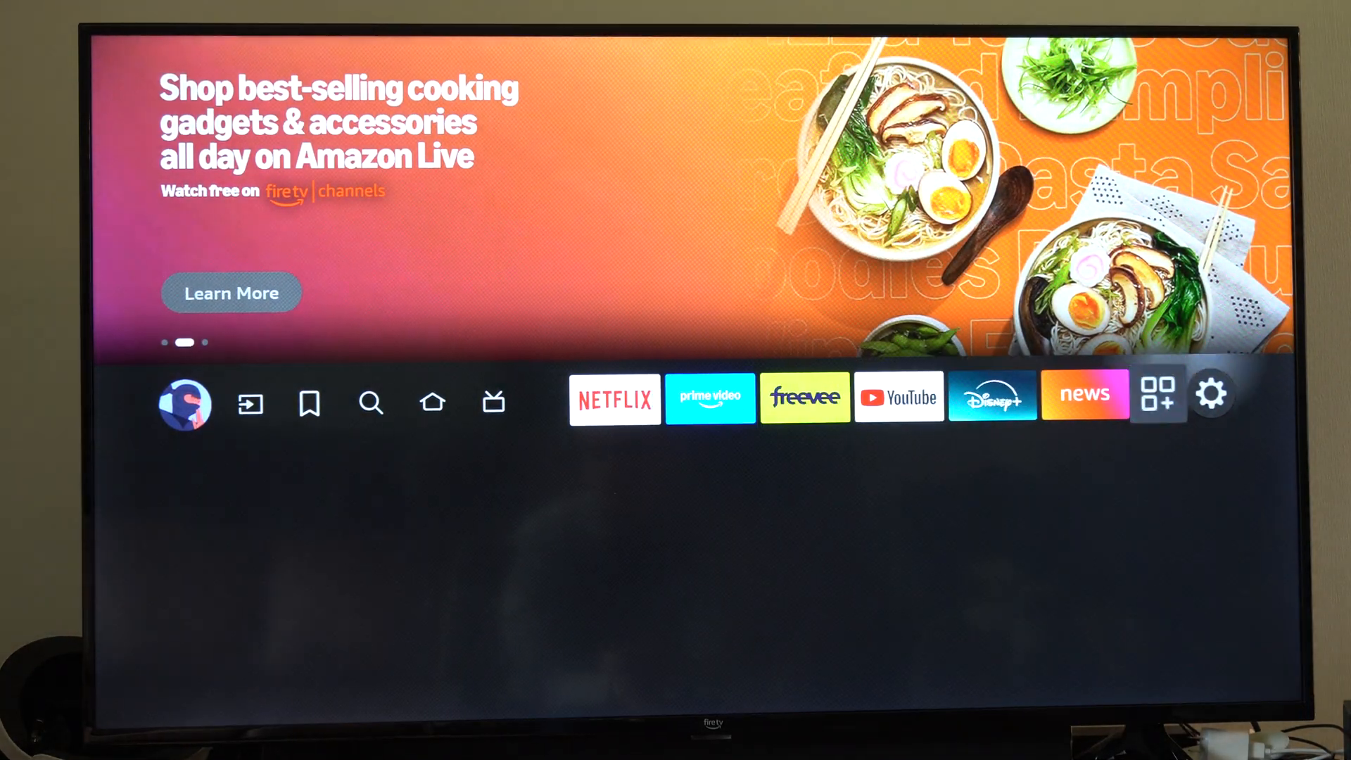
left_click(1213, 397)
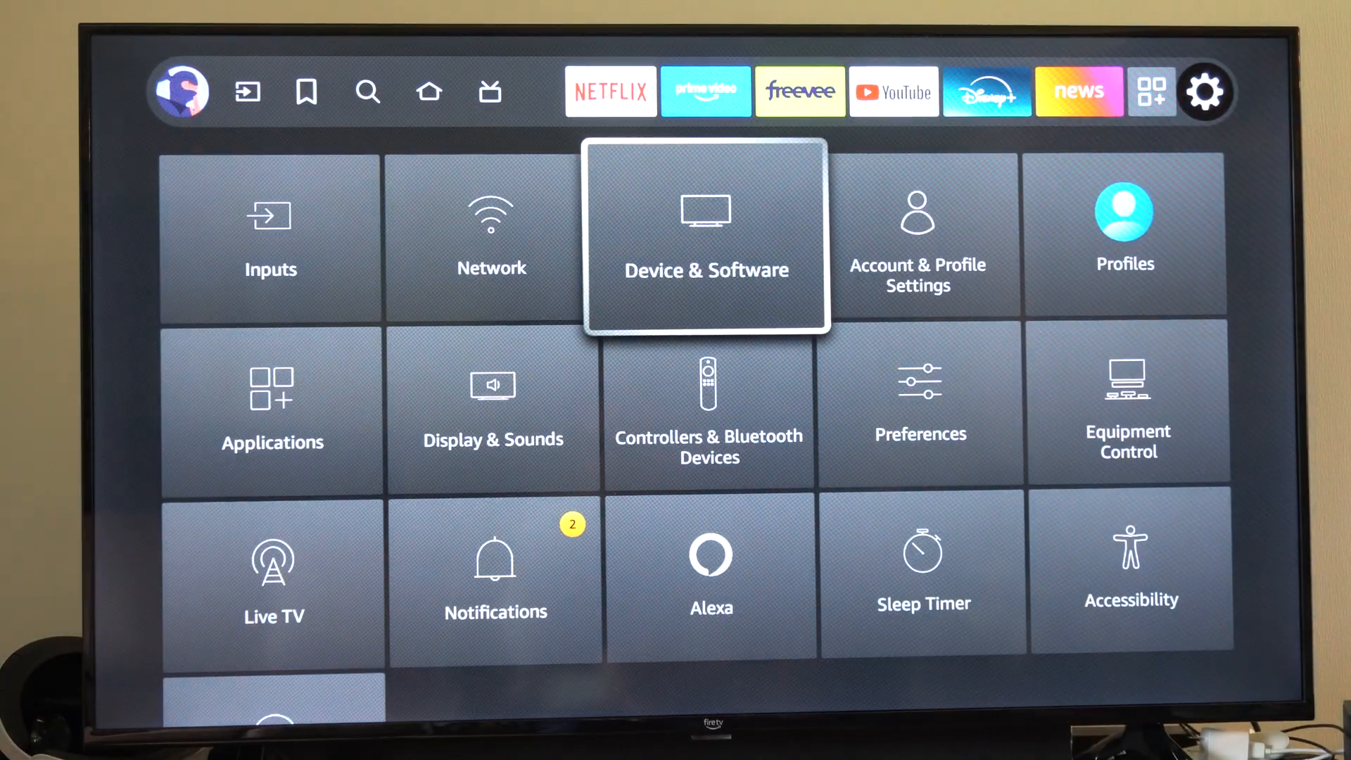
left_click(706, 237)
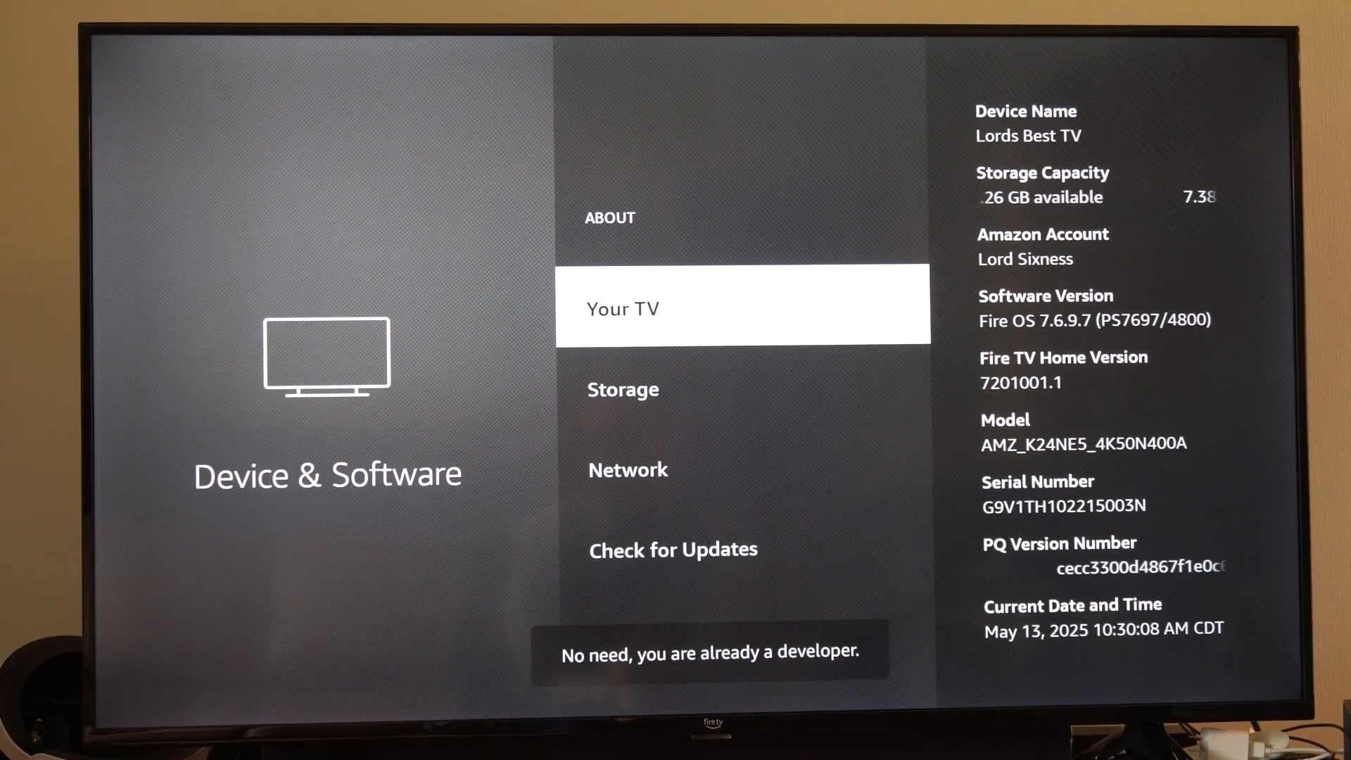
Step: Back out of About to reach Developer Options with ADB debugging on
key("Back")
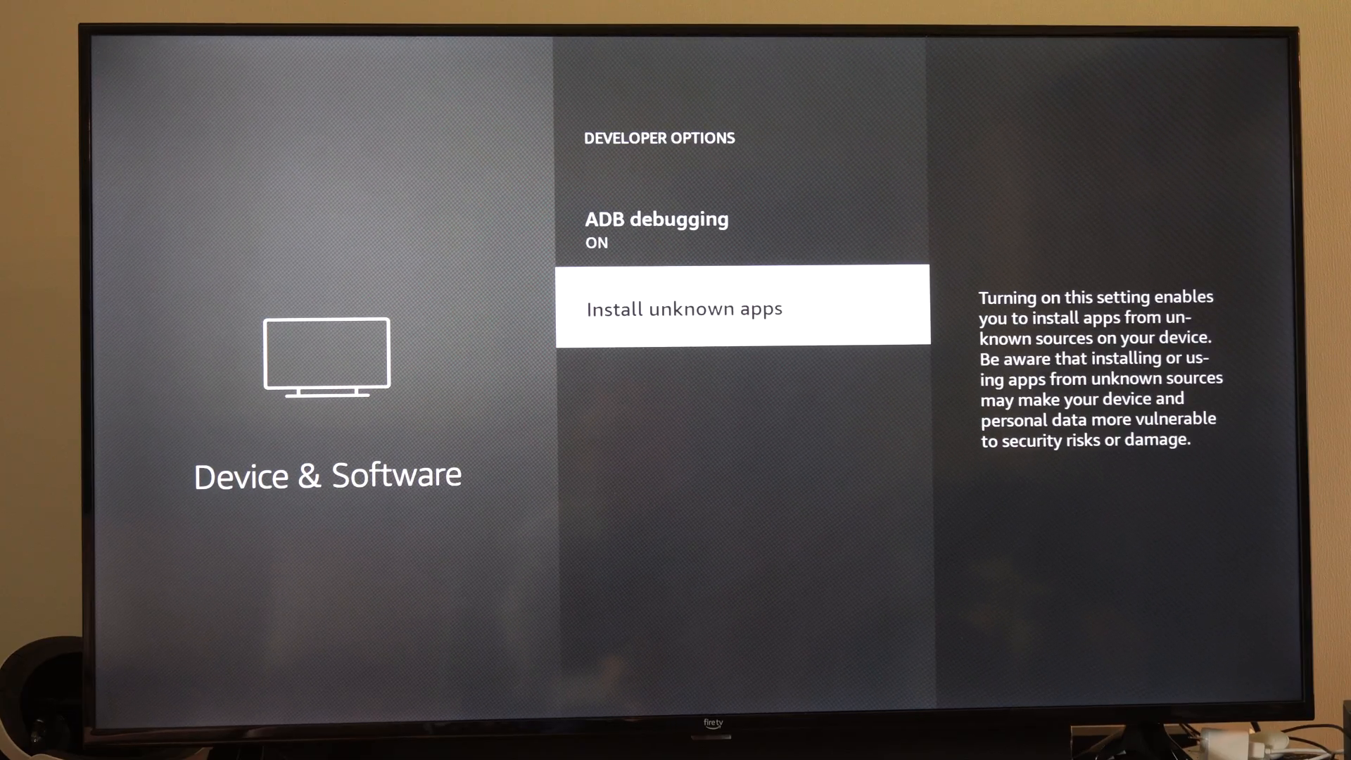
Step: Highlight ADB debugging, return to the Settings grid, and select Account & Profile Settings
key("Up")
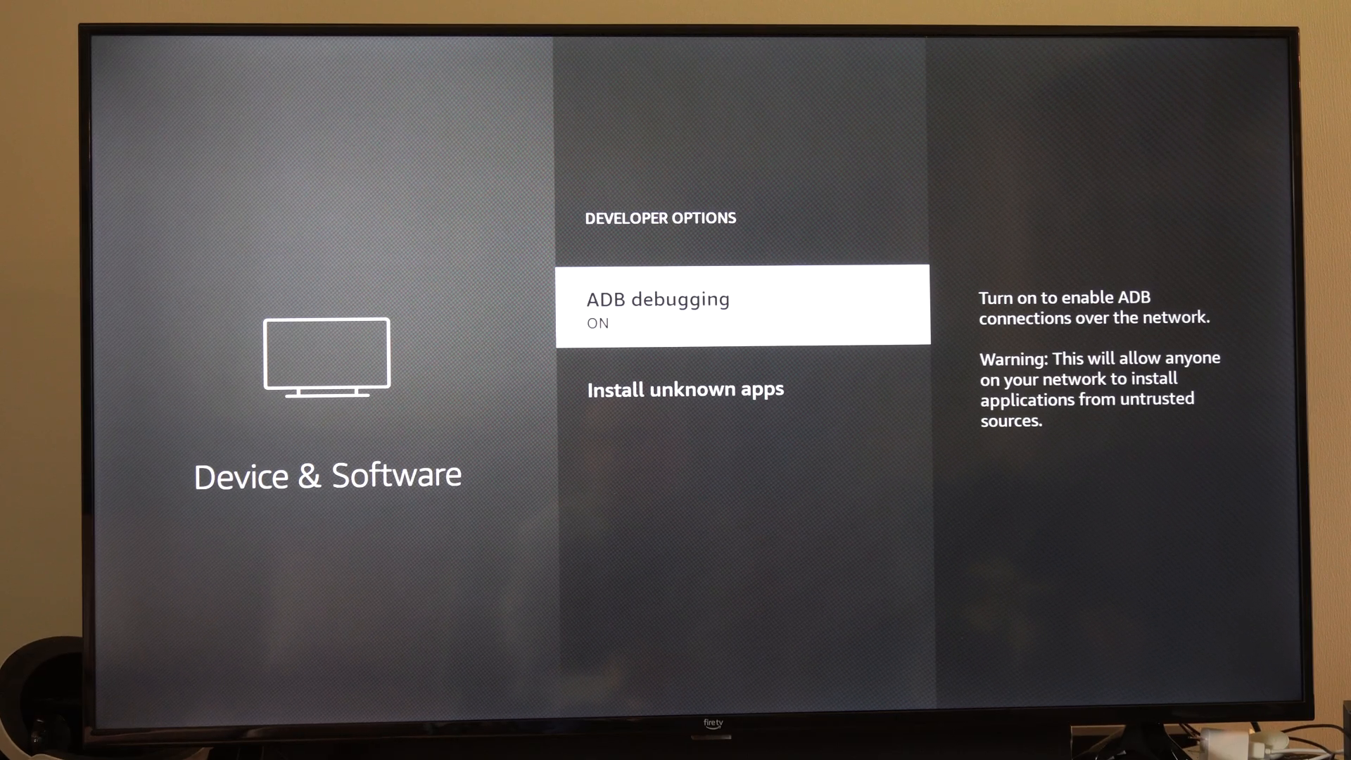
key("Back")
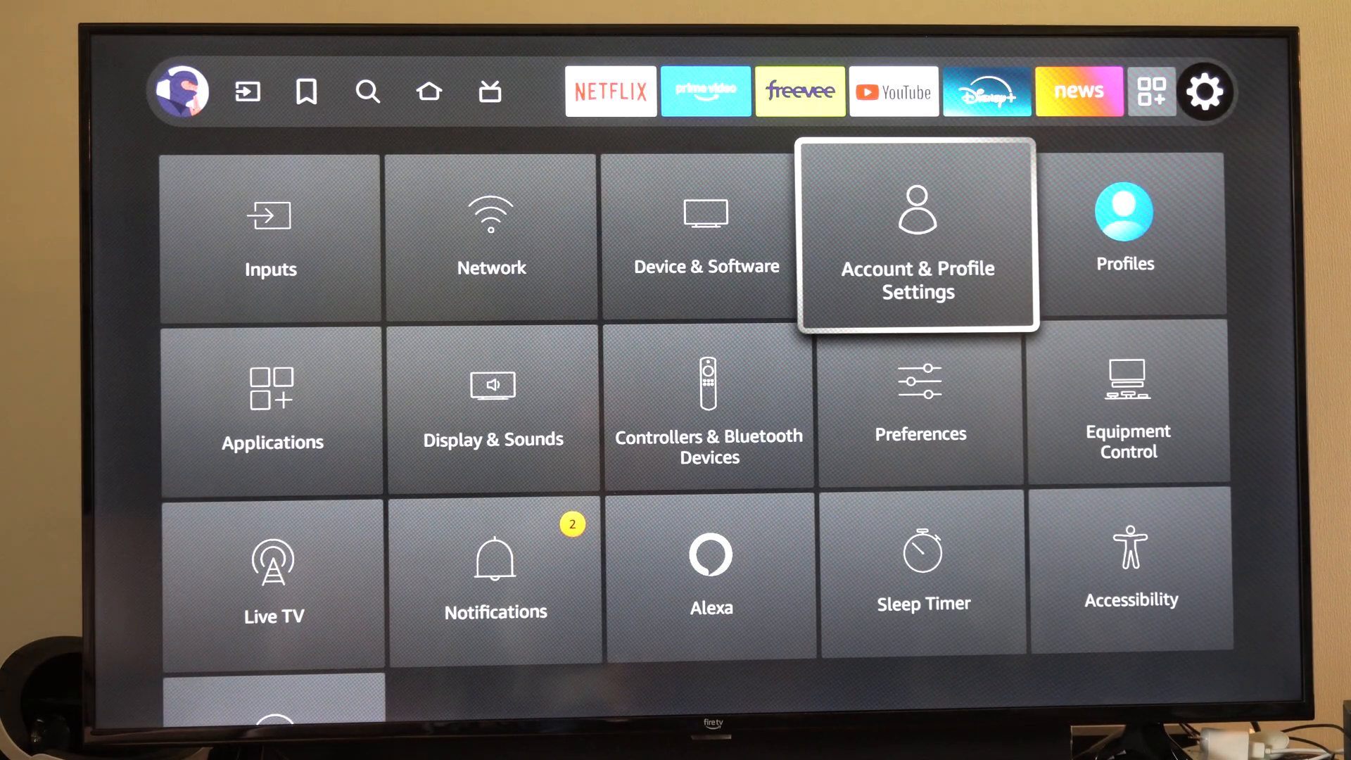
left_click(918, 233)
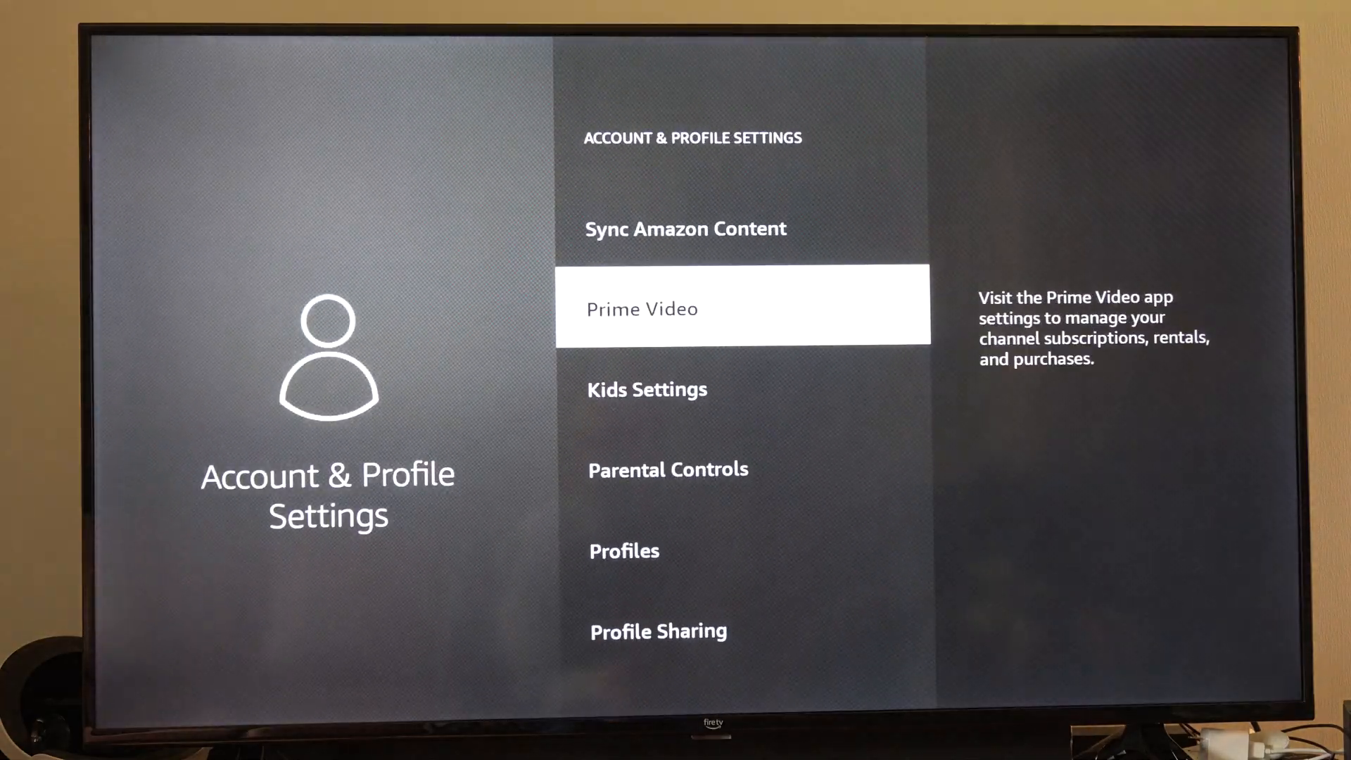